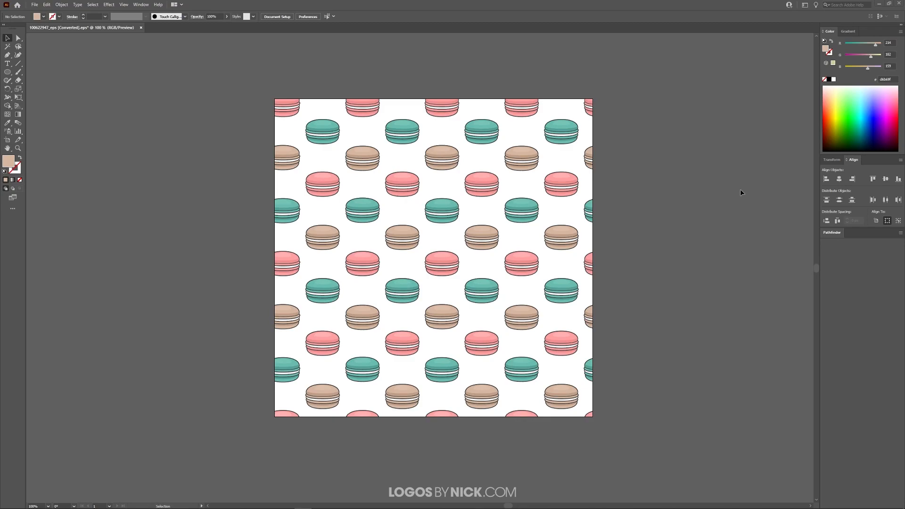
mouse_move(737, 190)
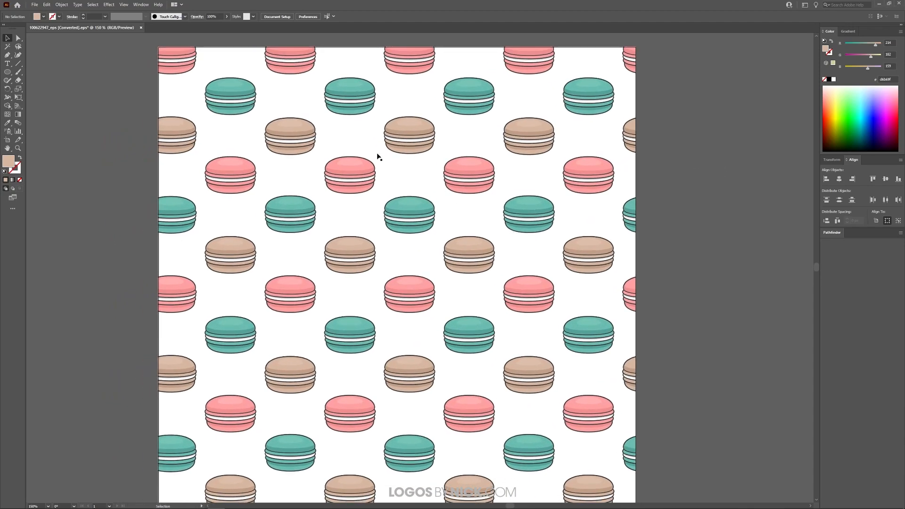
mouse_move(14, 38)
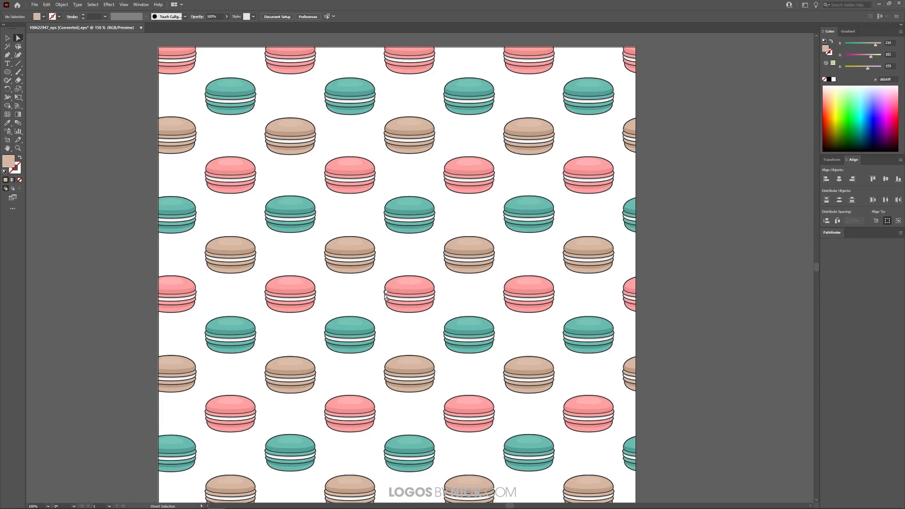
mouse_move(396, 317)
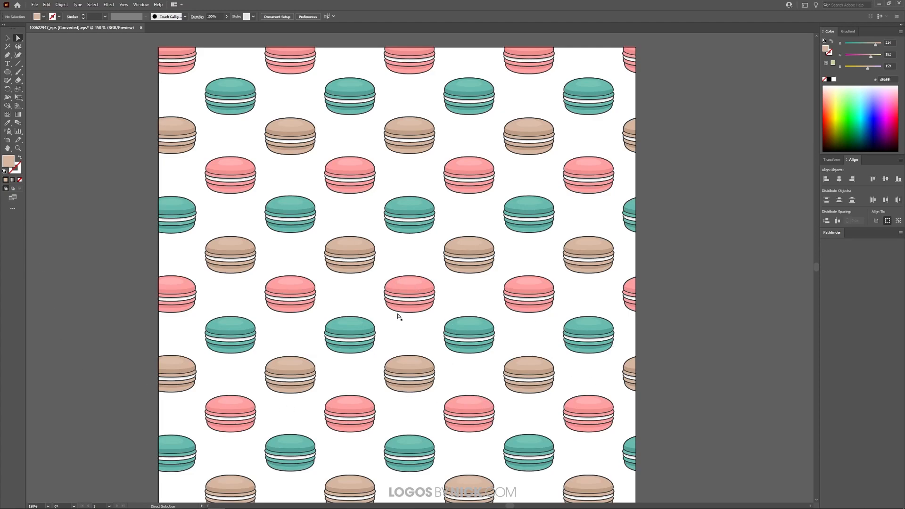
Zoom the macaron pattern in to 150%.
key("ctrl++")
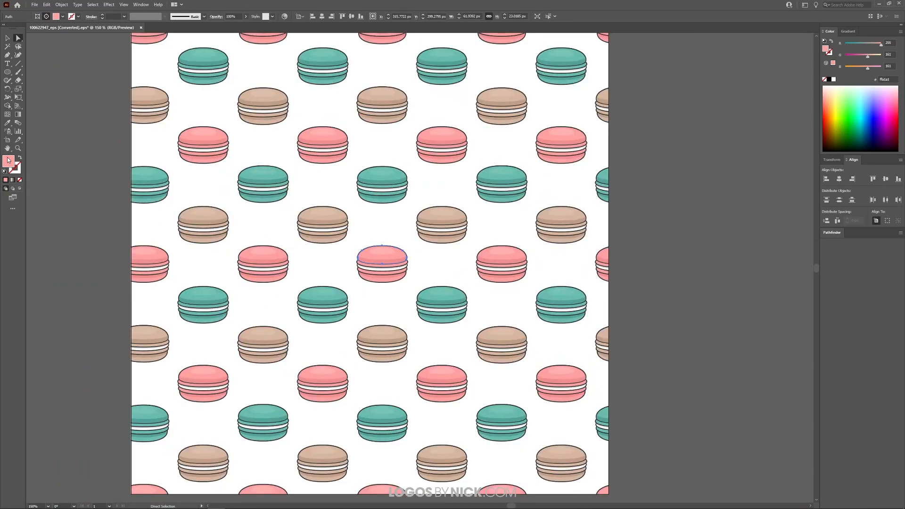
left_click(92, 3)
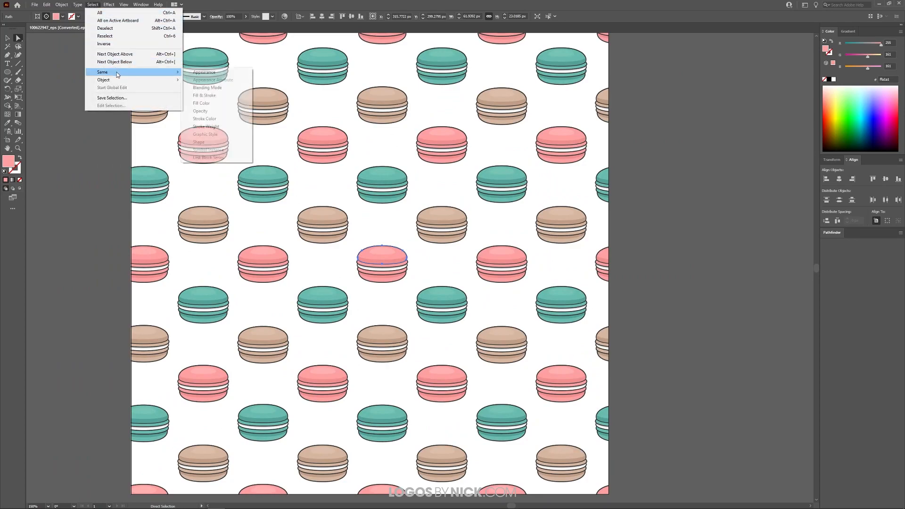
mouse_move(202, 103)
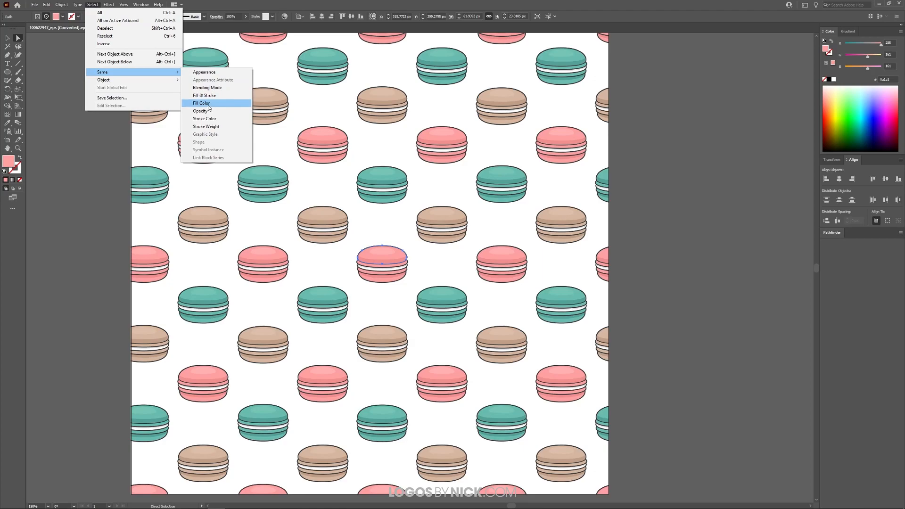
left_click(202, 103)
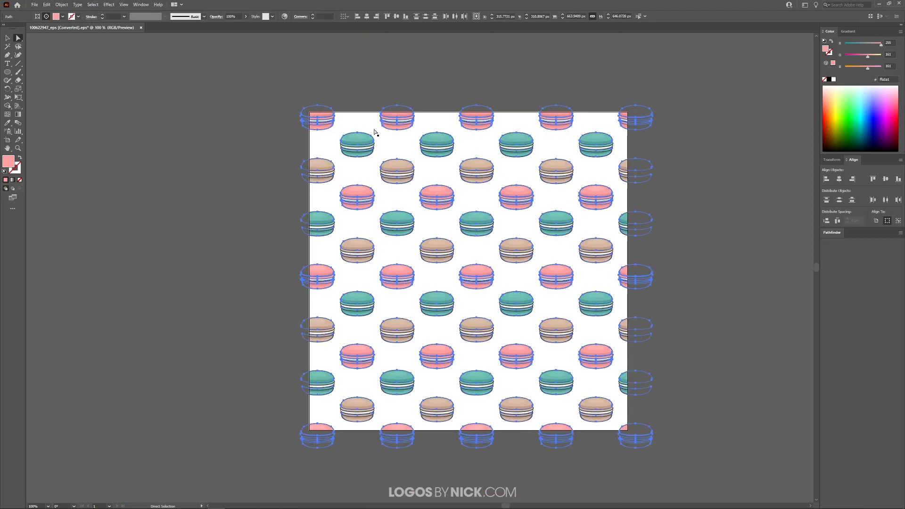
mouse_move(117, 209)
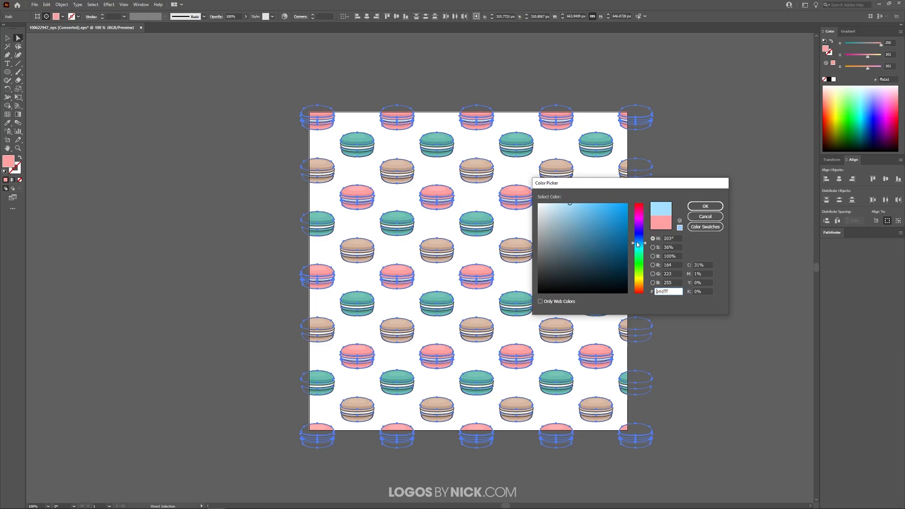
left_click(706, 206)
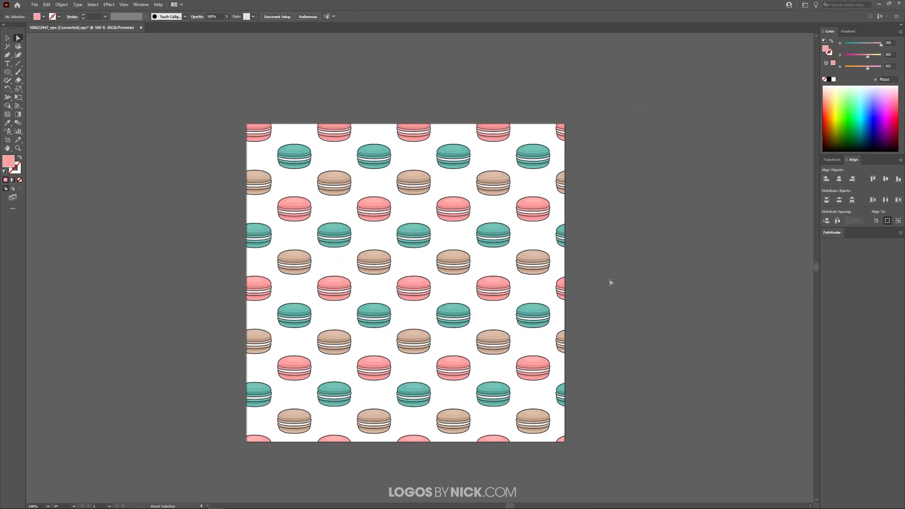
mouse_move(519, 274)
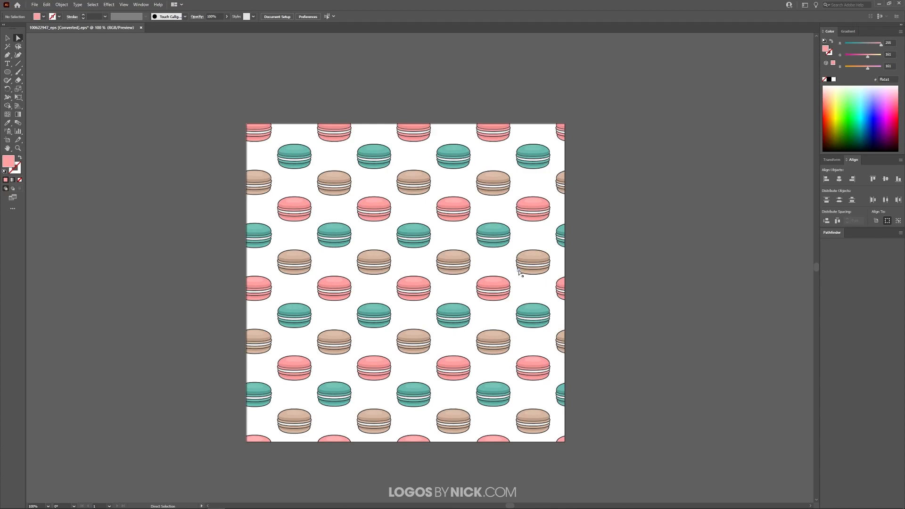
mouse_move(528, 230)
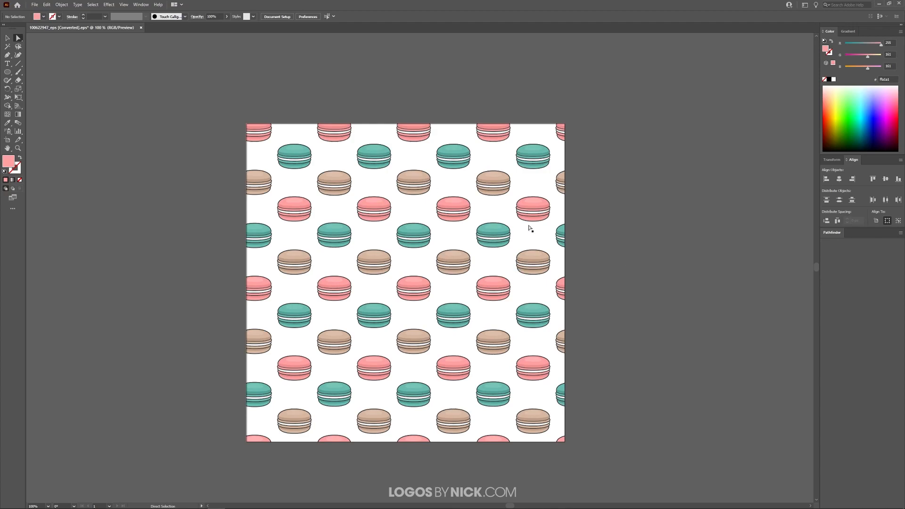
mouse_move(636, 216)
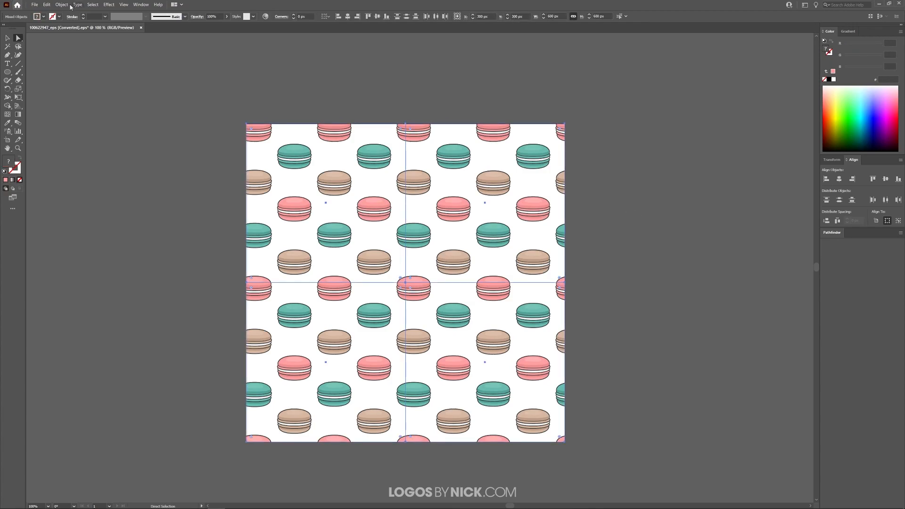
Start Recolor Artwork from Edit > Edit Colors and expand Advanced Options to the Assign tab.
left_click(47, 4)
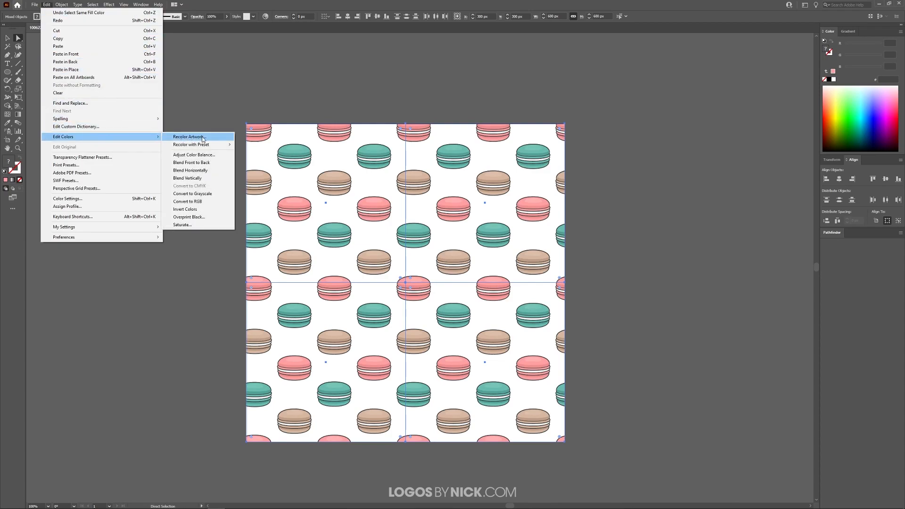
left_click(189, 137)
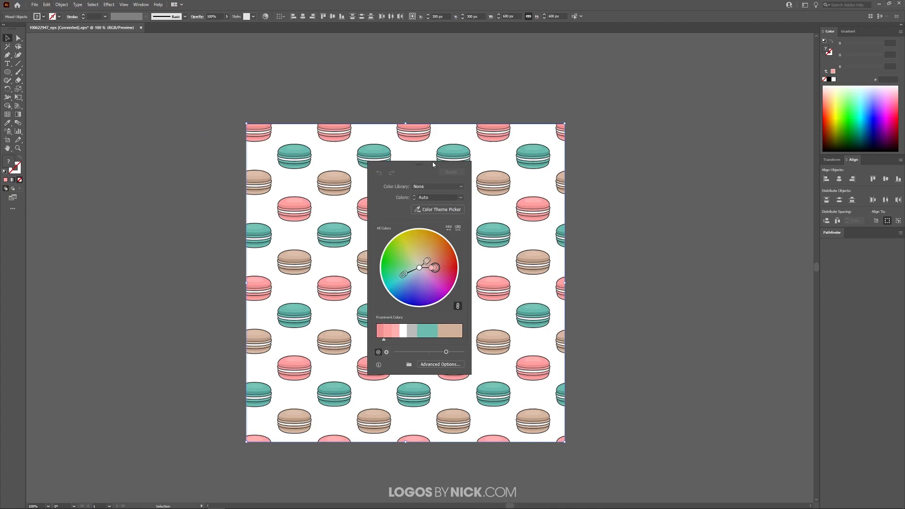
left_click_drag(419, 166, 707, 107)
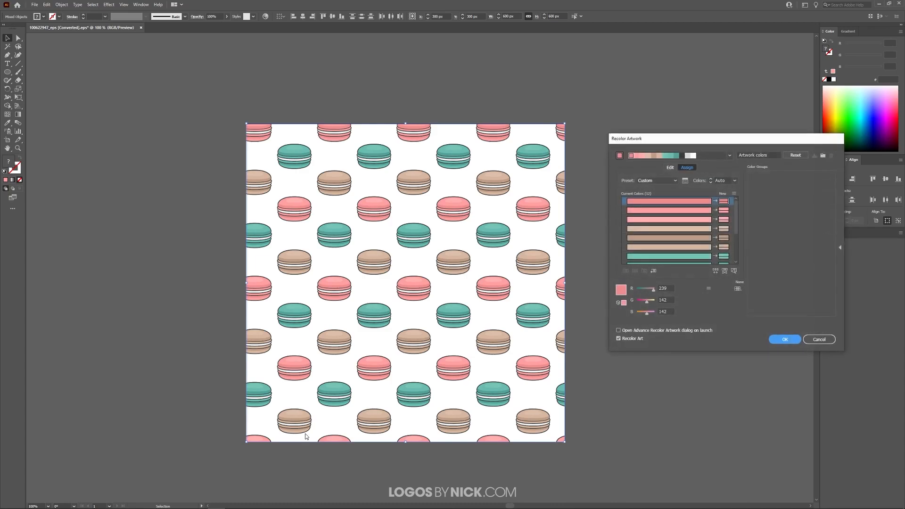
scroll("down", 3)
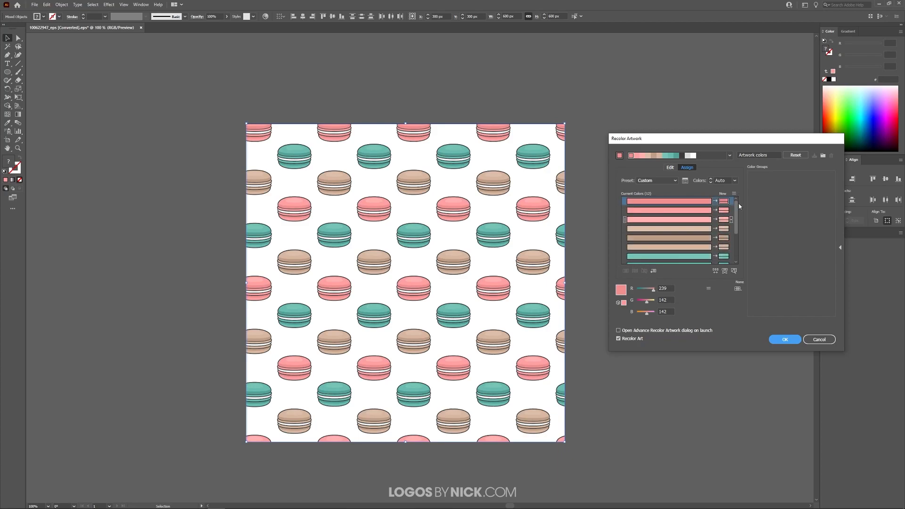
scroll("down", 3)
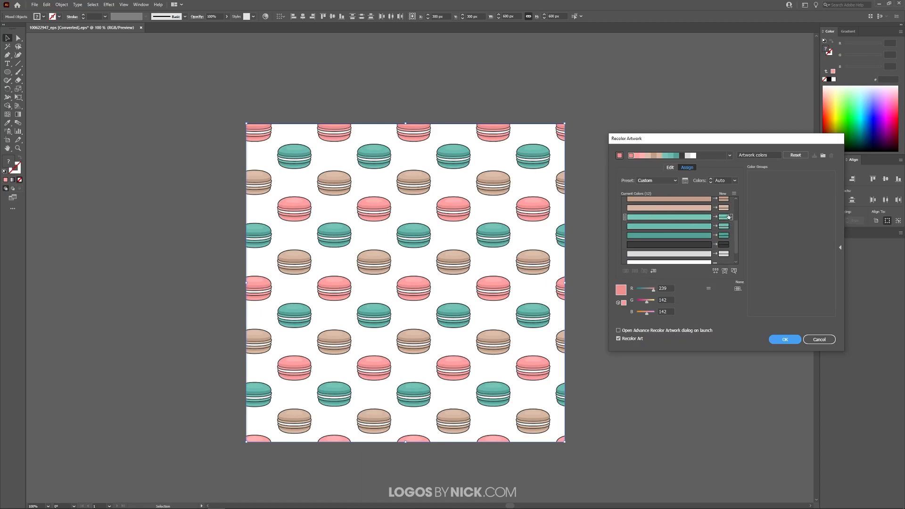
mouse_move(723, 217)
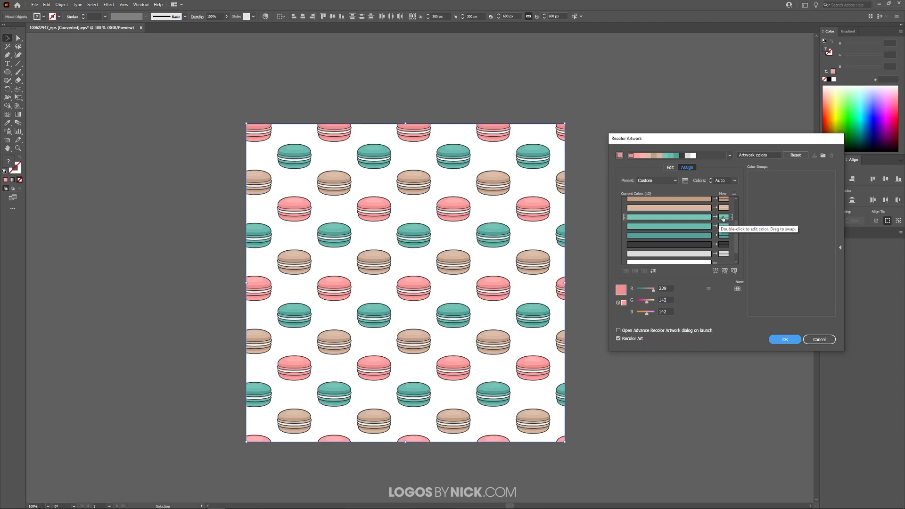
Set a teal shade's replacement to red FF0000, then cancel Recolor Artwork to keep the original colours.
double_click(723, 217)
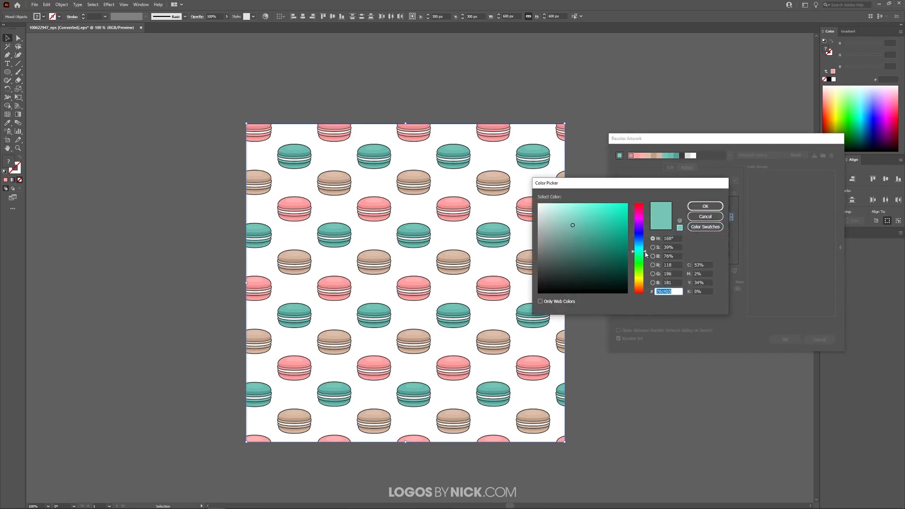
left_click(640, 203)
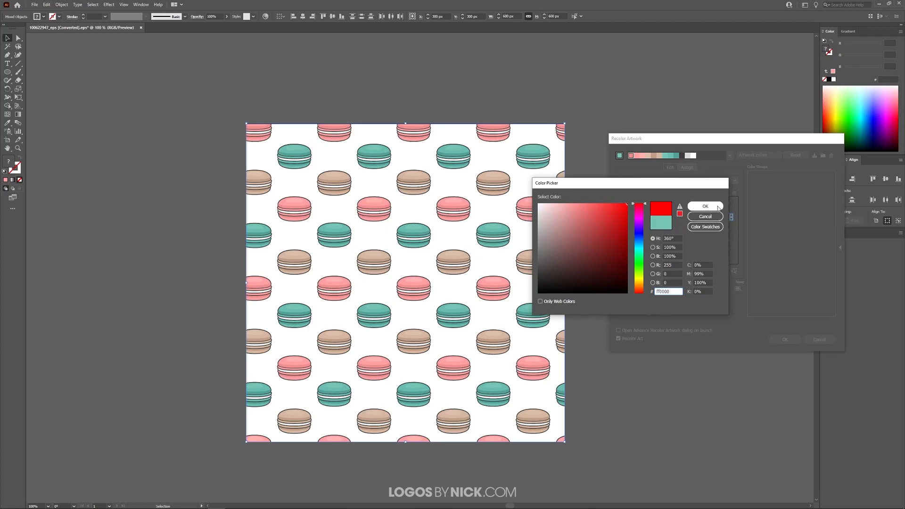
left_click(705, 206)
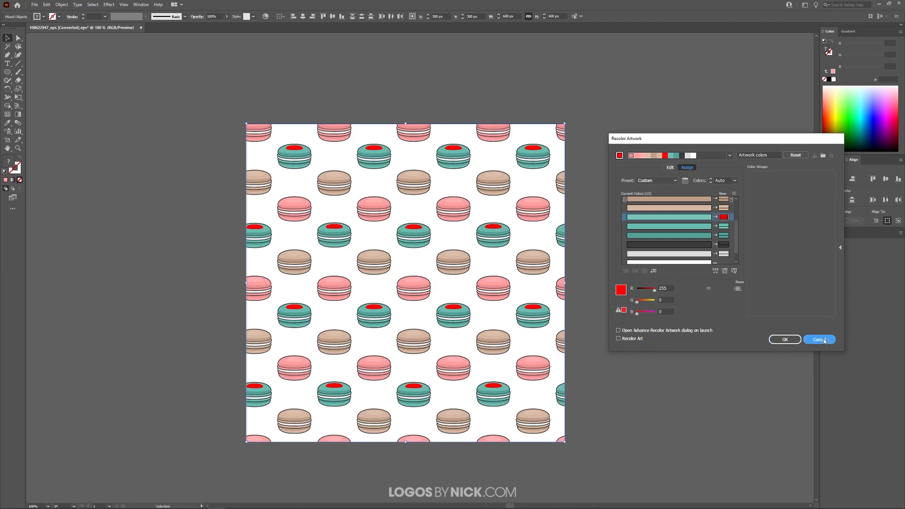
left_click(819, 339)
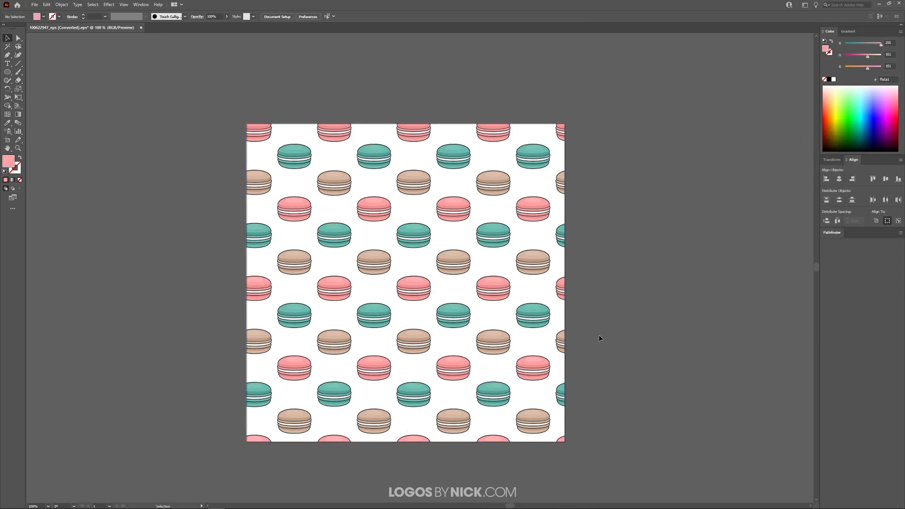